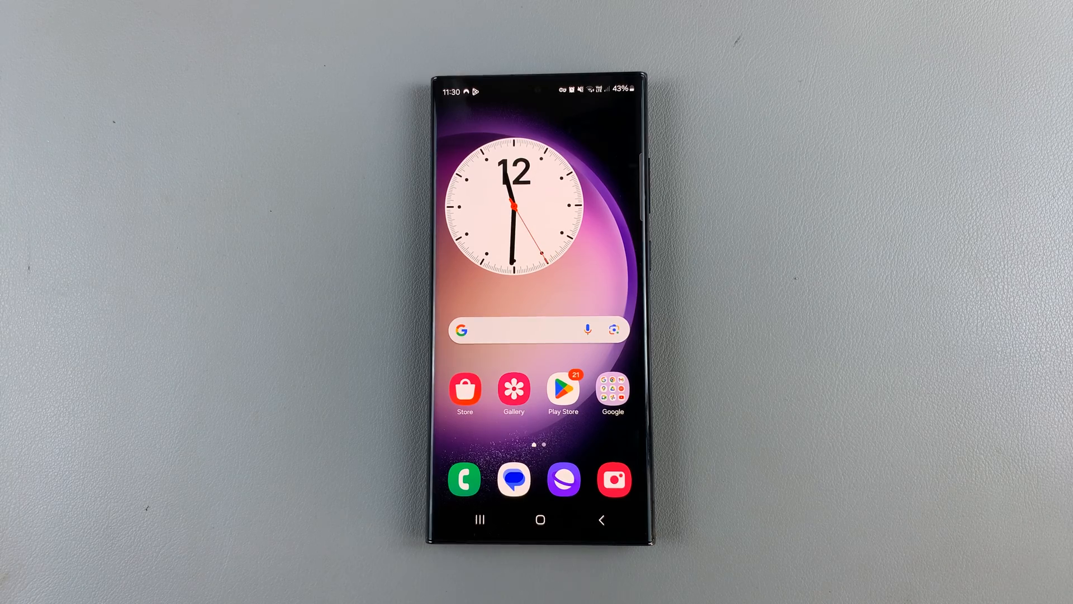
- Launch the Google app from the home screen
left_click(612, 390)
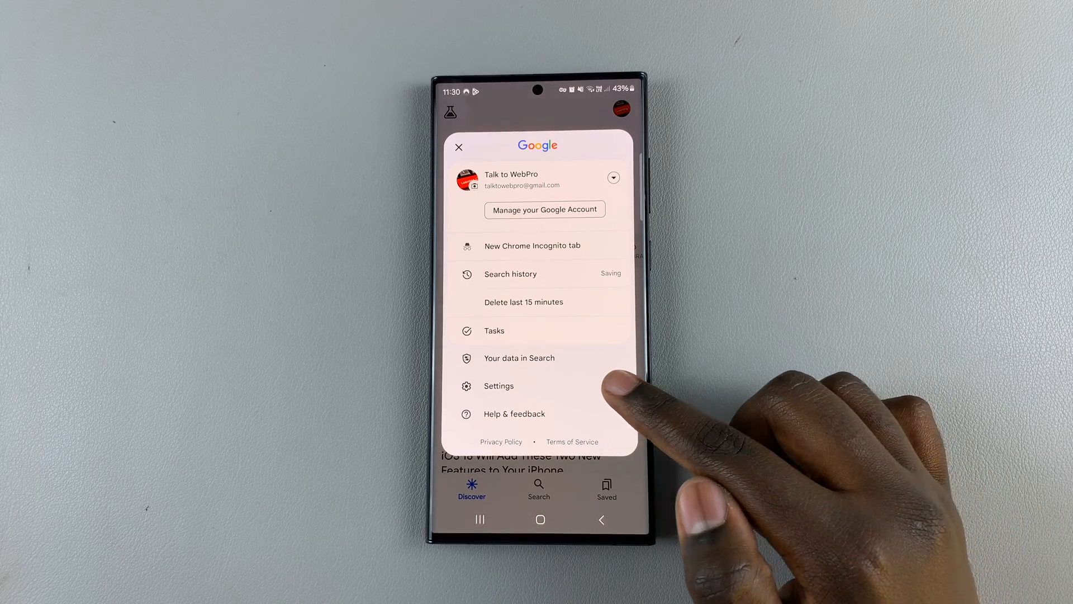
- Go from the Google app's Settings to Google Assistant and down to All settings
left_click(498, 385)
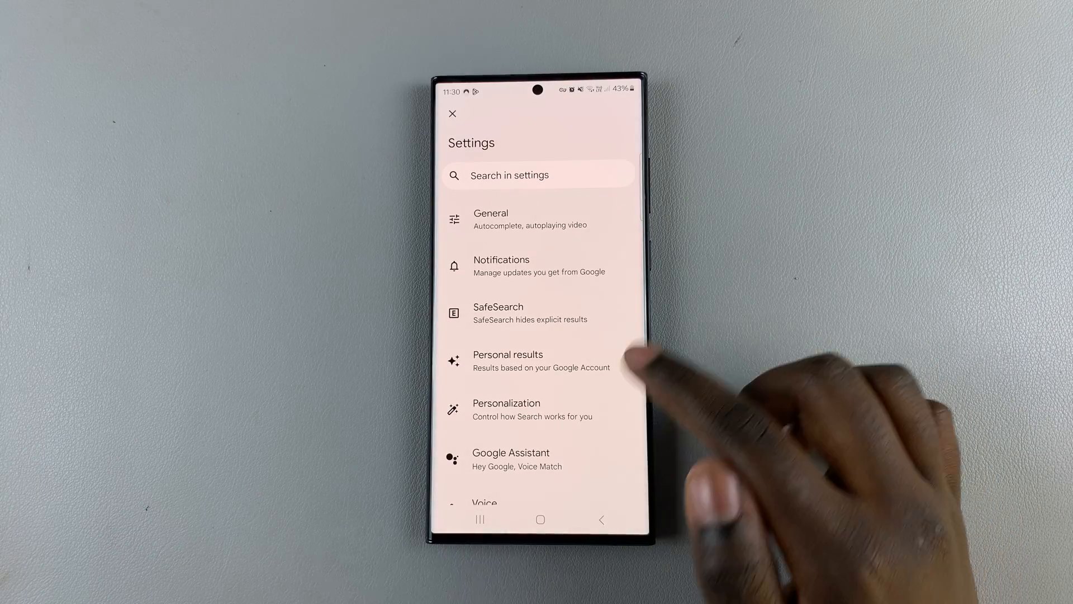
scroll("up", 3)
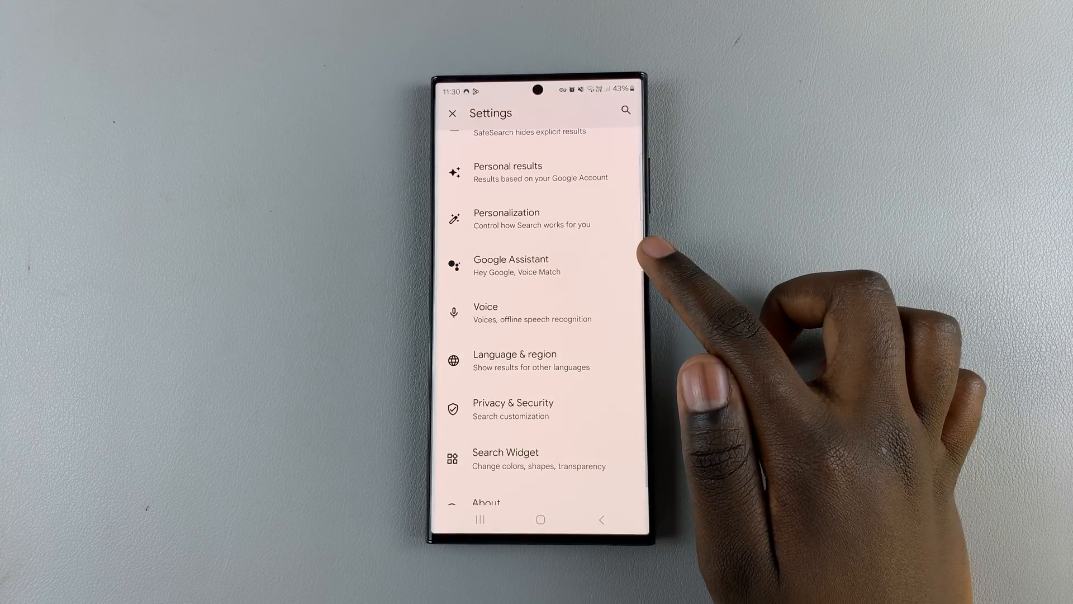
left_click(510, 265)
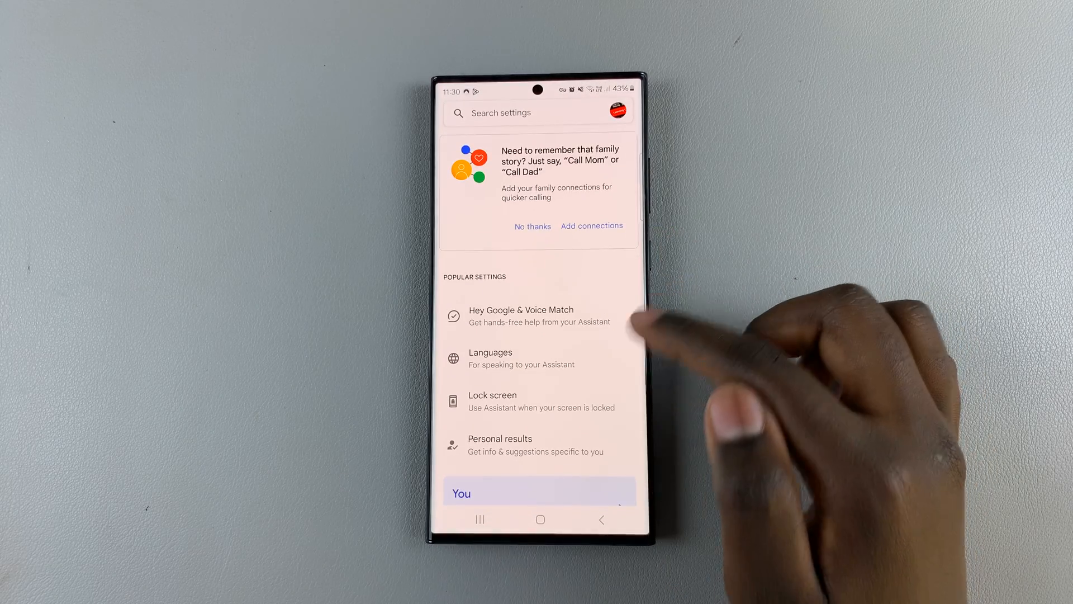
scroll("up", 3)
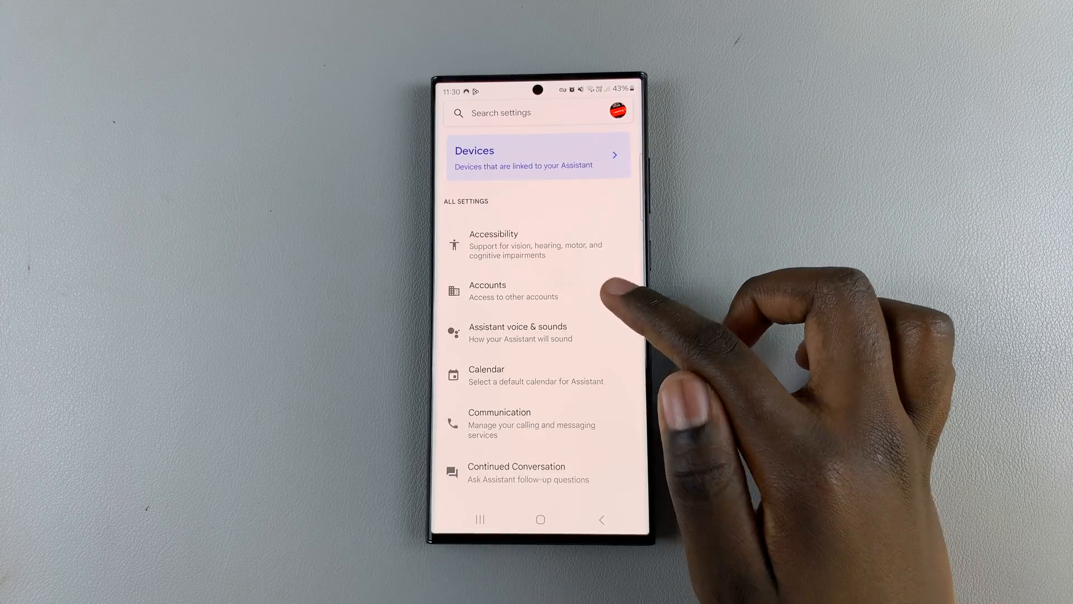
scroll("up", 3)
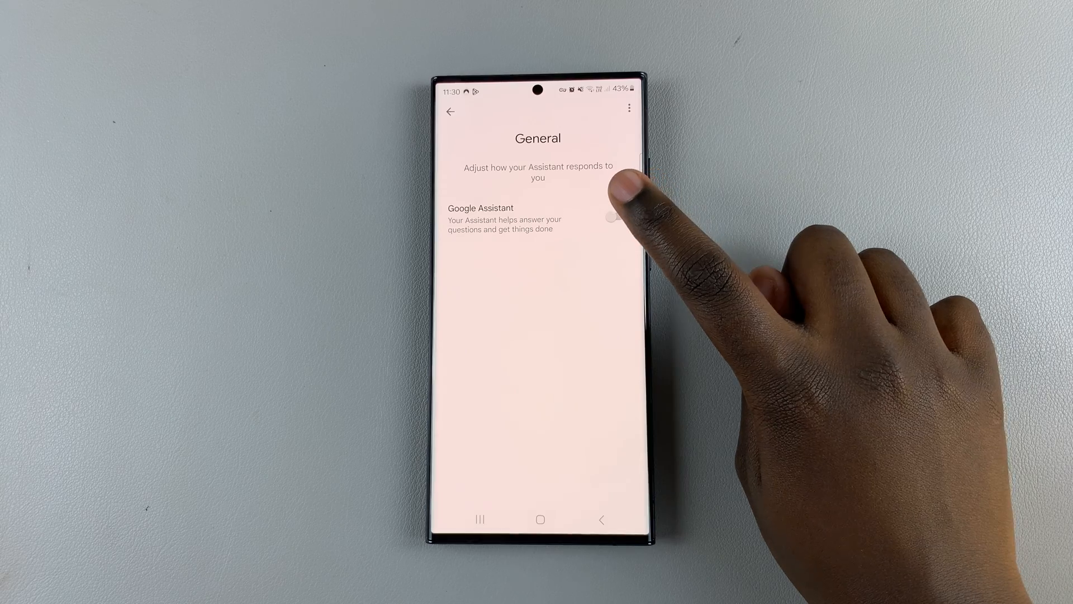
- Switch the Google Assistant toggle on and confirm with TURN ON
left_click(611, 217)
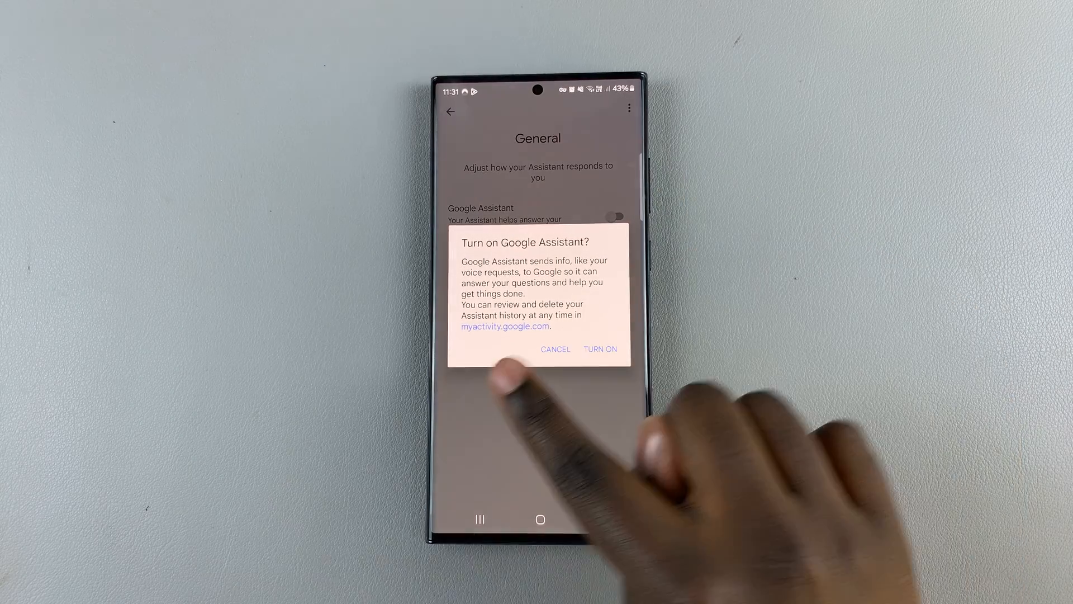
left_click(600, 349)
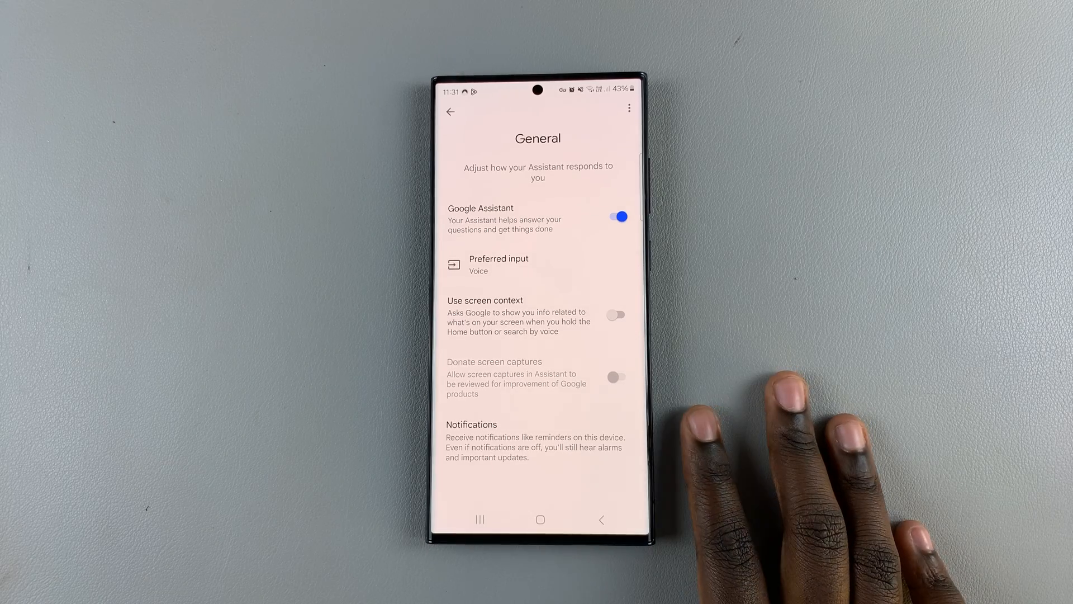
mouse_move(595, 137)
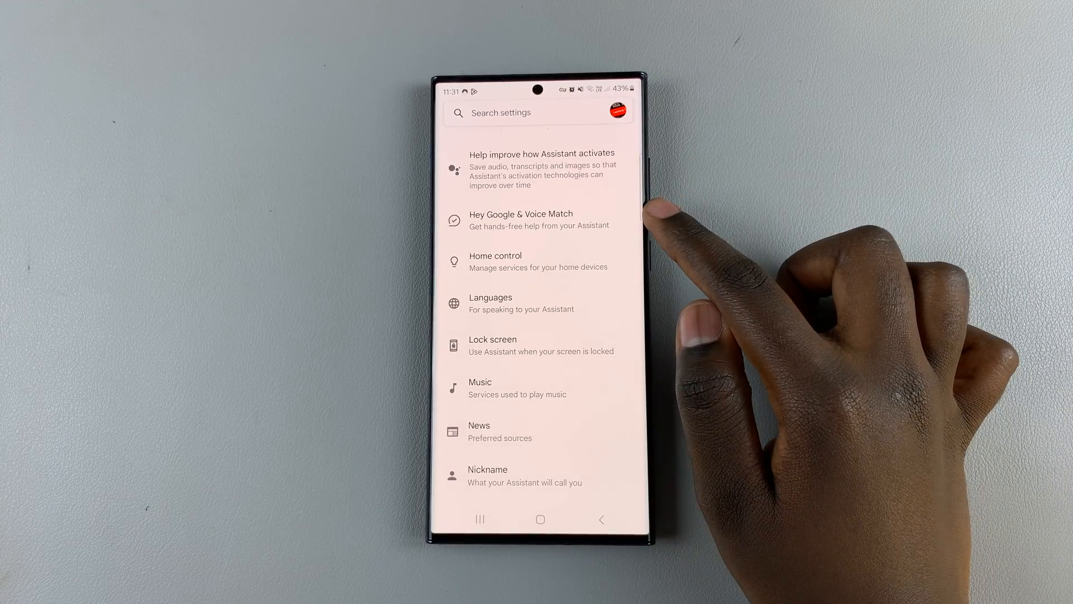
mouse_move(657, 212)
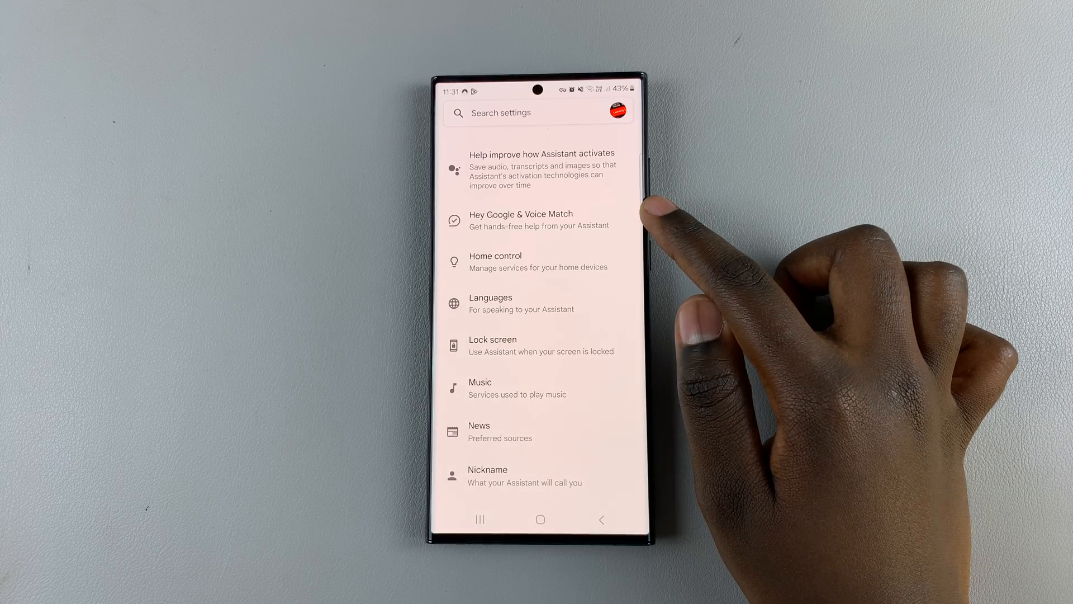
- Open Hey Google & Voice Match to reach the 'Access your Assistant with Hey Google' screen
left_click(521, 219)
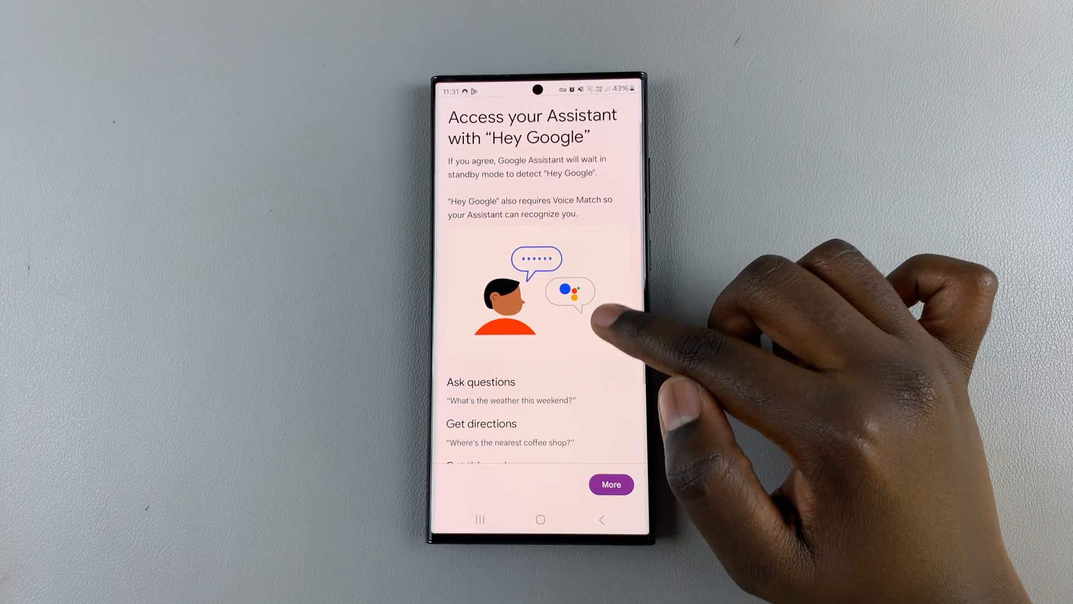
- Agree to both the Hey Google terms and the Voice Match terms
scroll("down", 3)
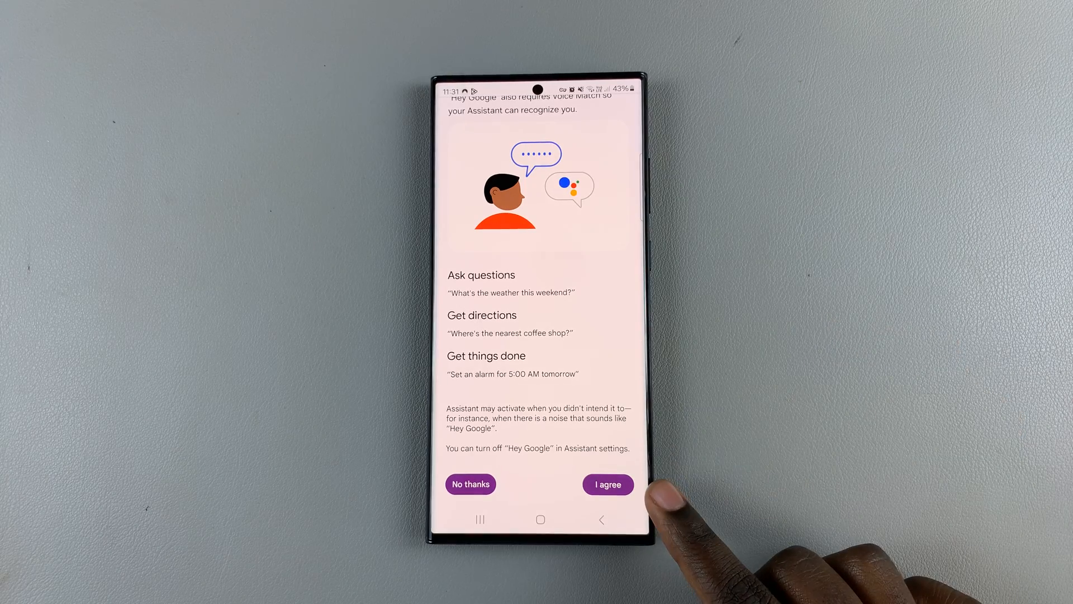
left_click(607, 484)
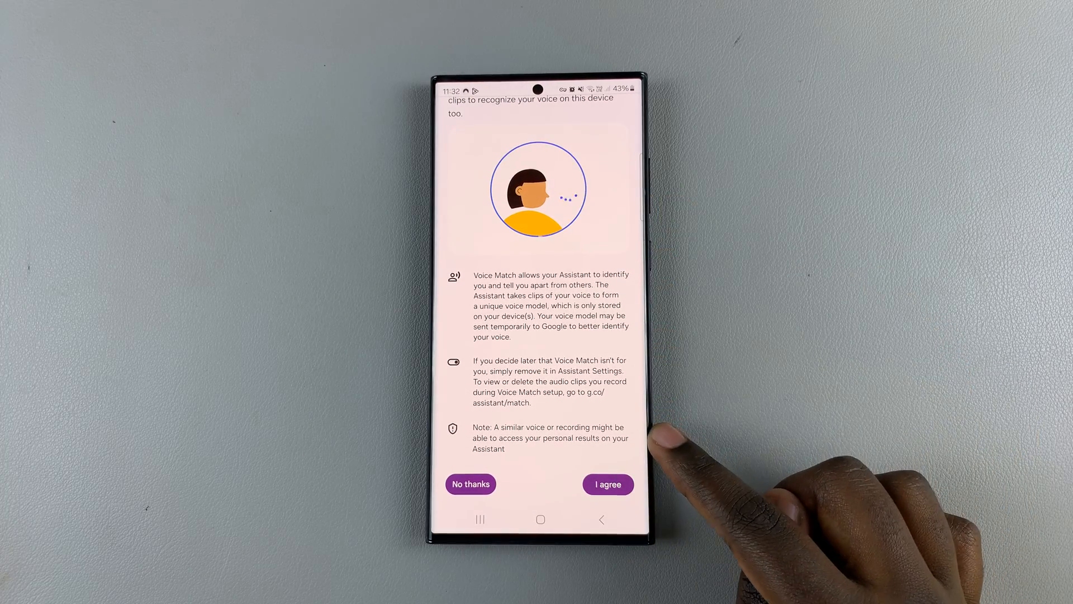
left_click(607, 484)
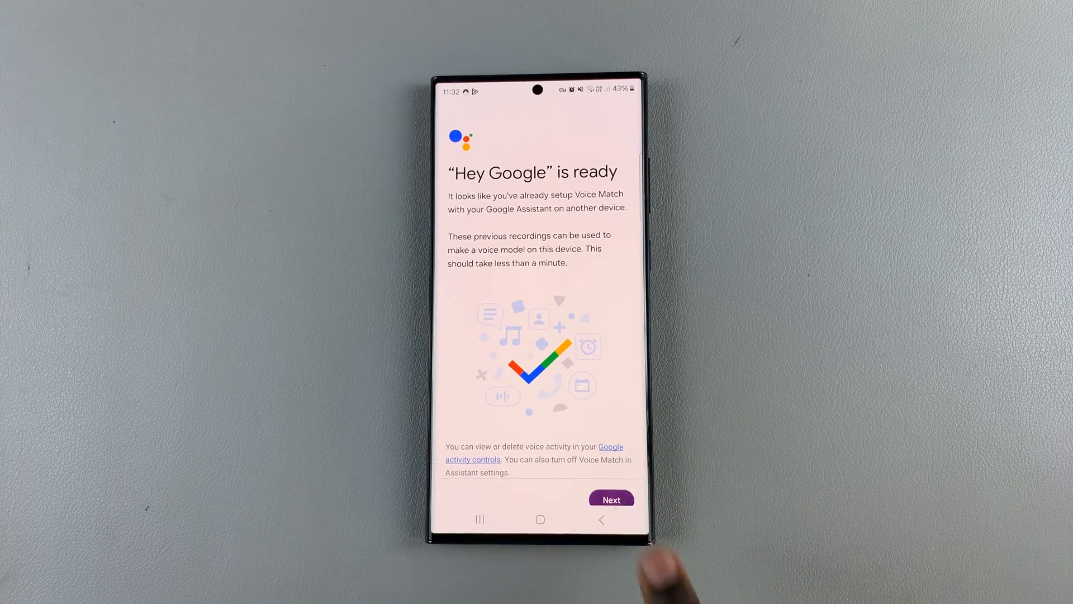
- Continue past the 'Hey Google is ready' screen and answer the Save audio prompt
left_click(611, 499)
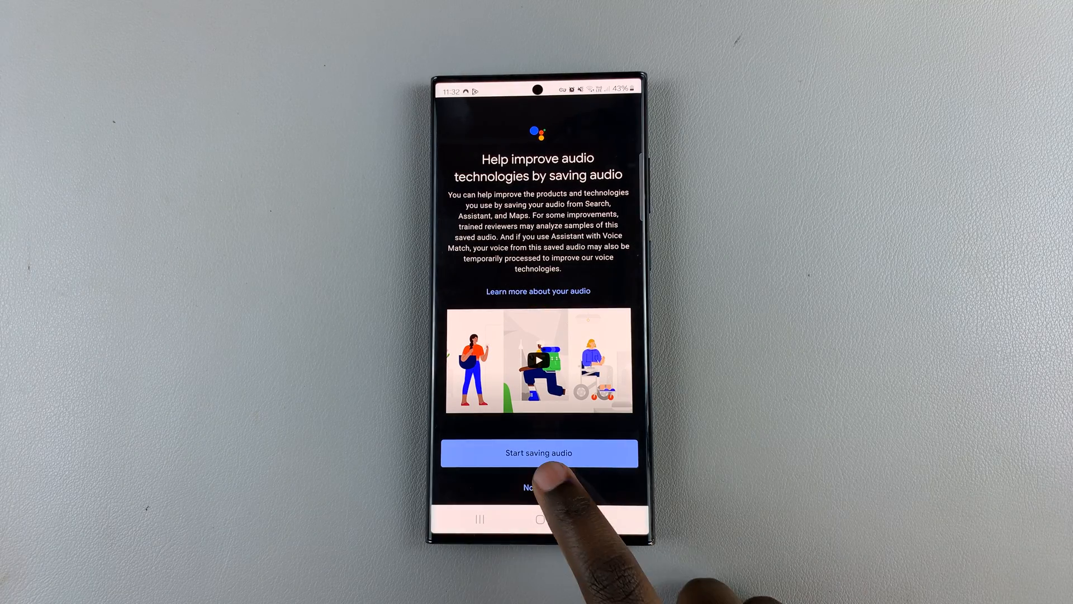
left_click(538, 487)
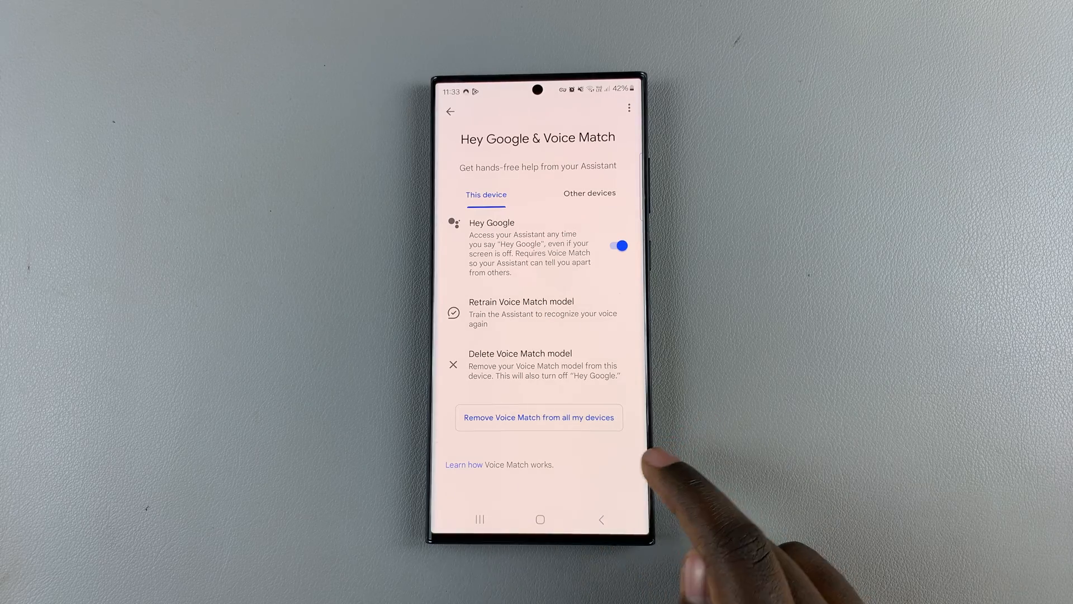
- Exit the Google app to the Android home screen
left_click(540, 519)
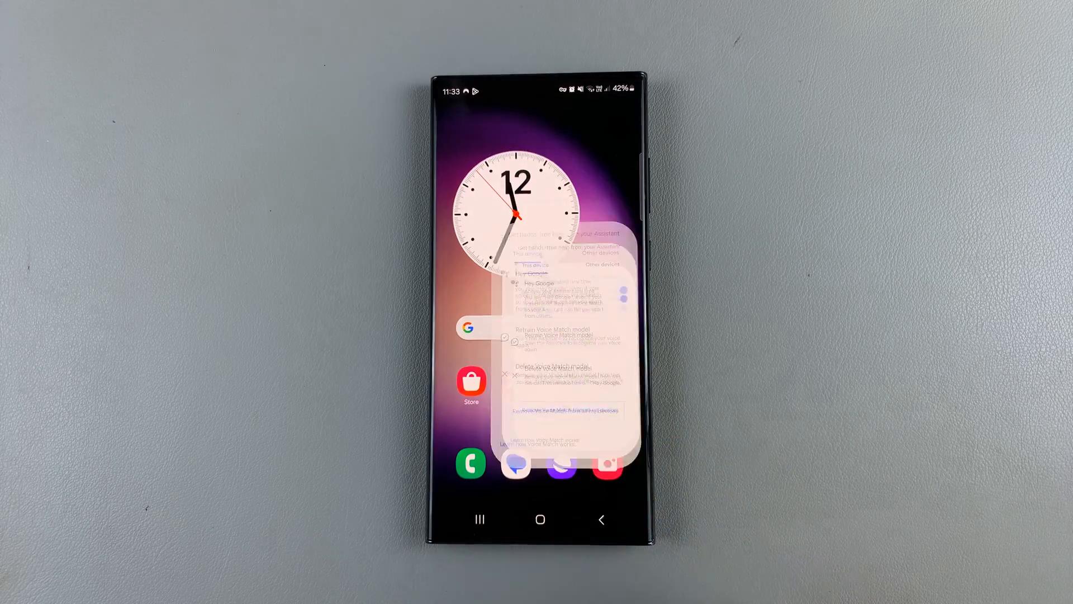